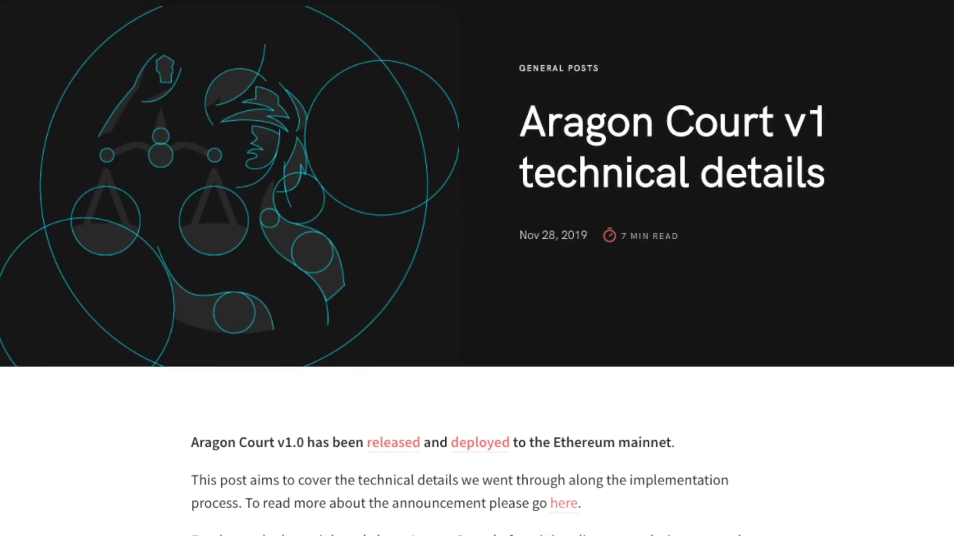
scroll("down", 3)
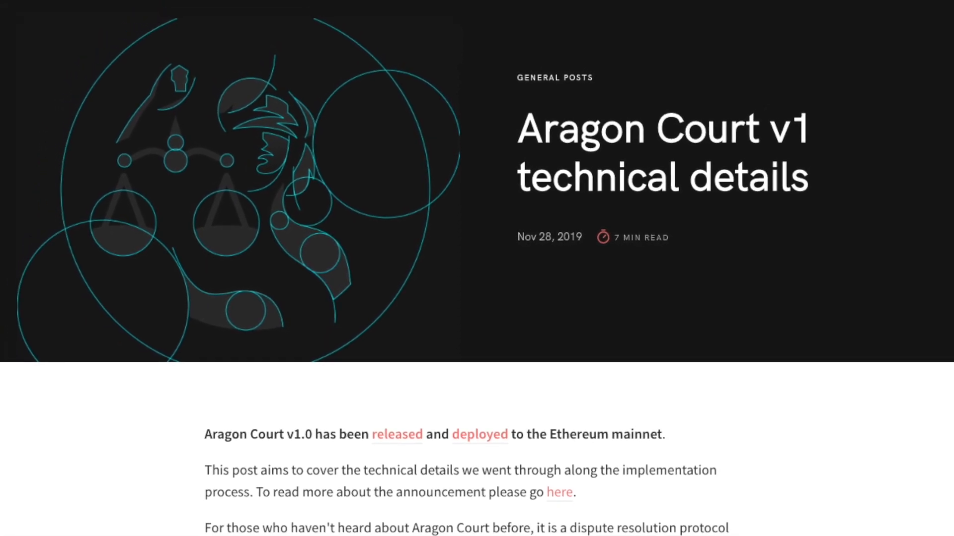
scroll("down", 3)
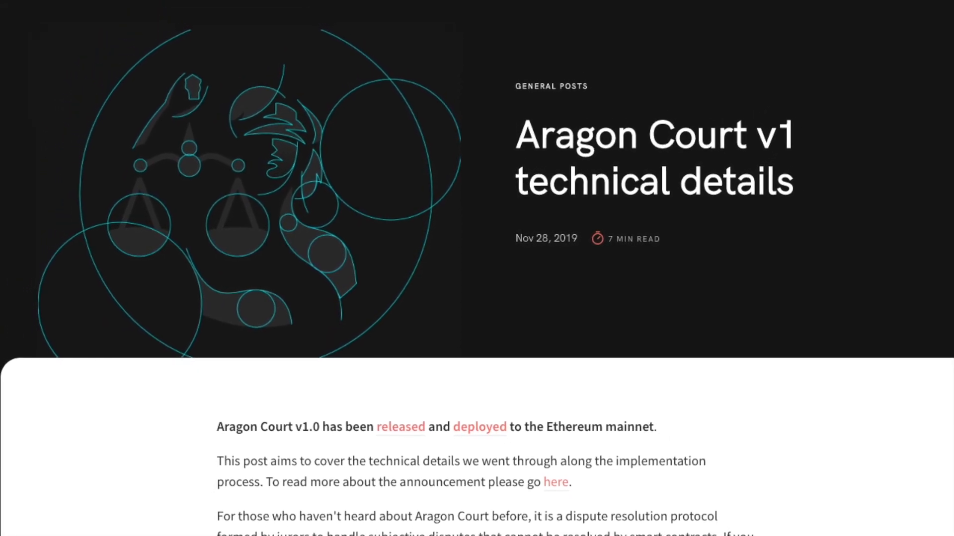